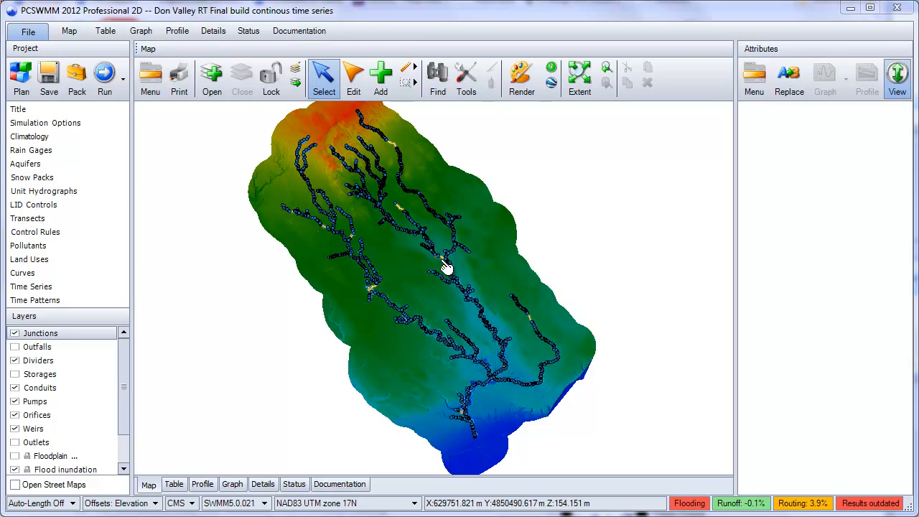
mouse_move(127, 100)
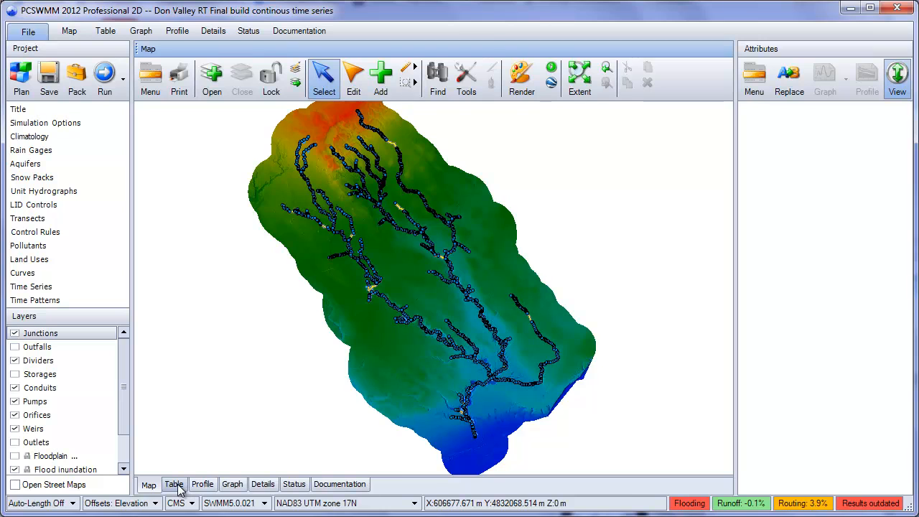
Browse and dismiss the simulation options from the ribbon.
left_click(174, 484)
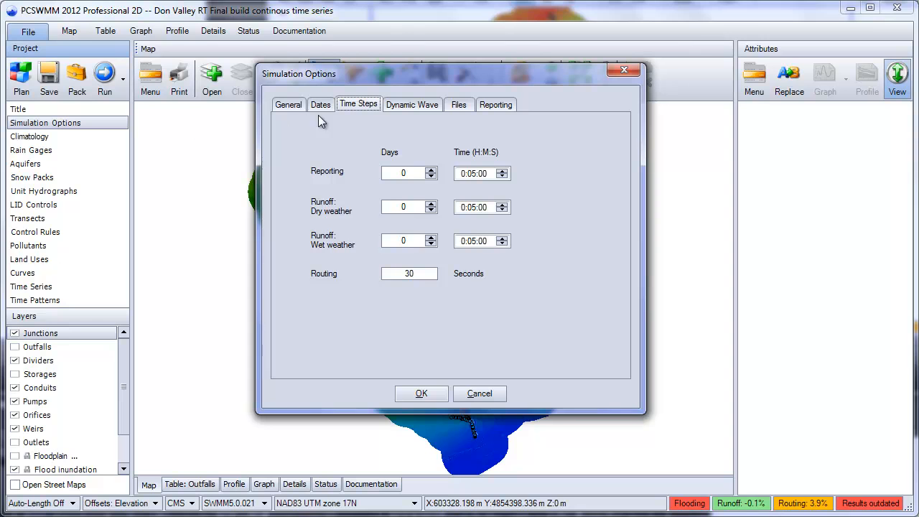
left_click(480, 393)
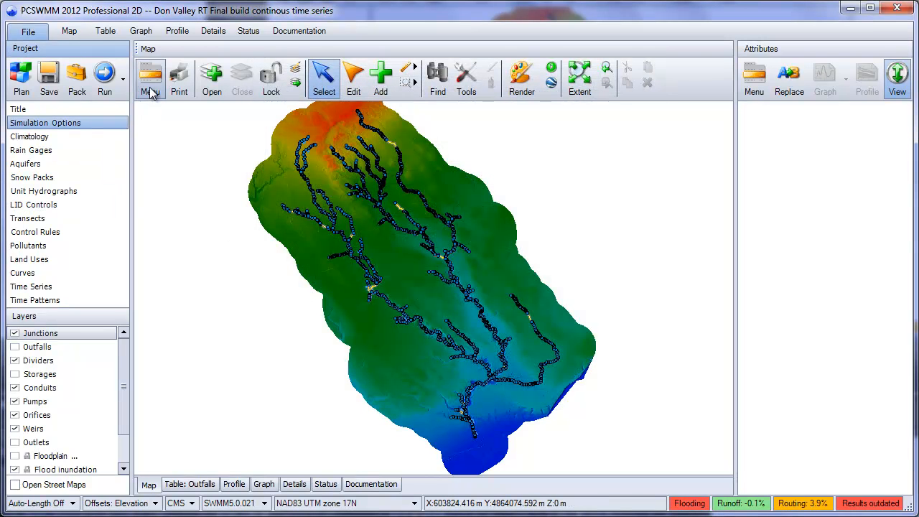
mouse_move(150, 79)
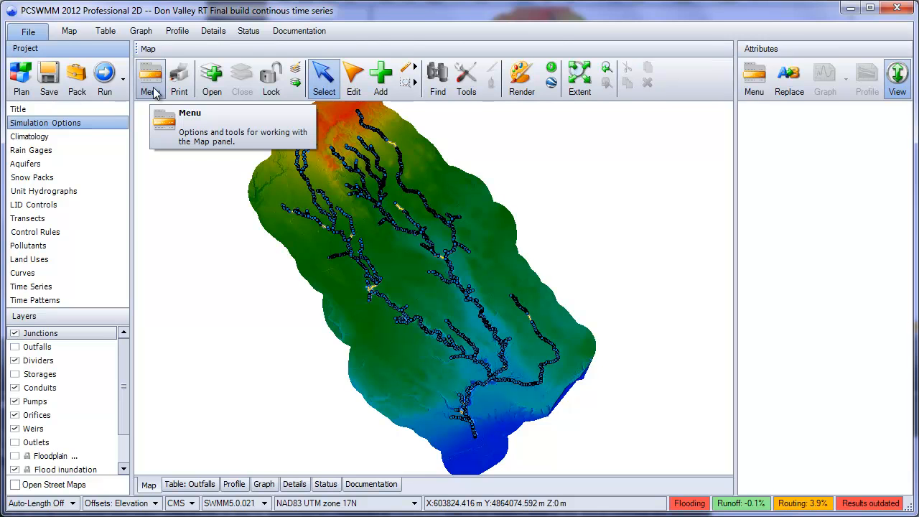
mouse_move(380, 75)
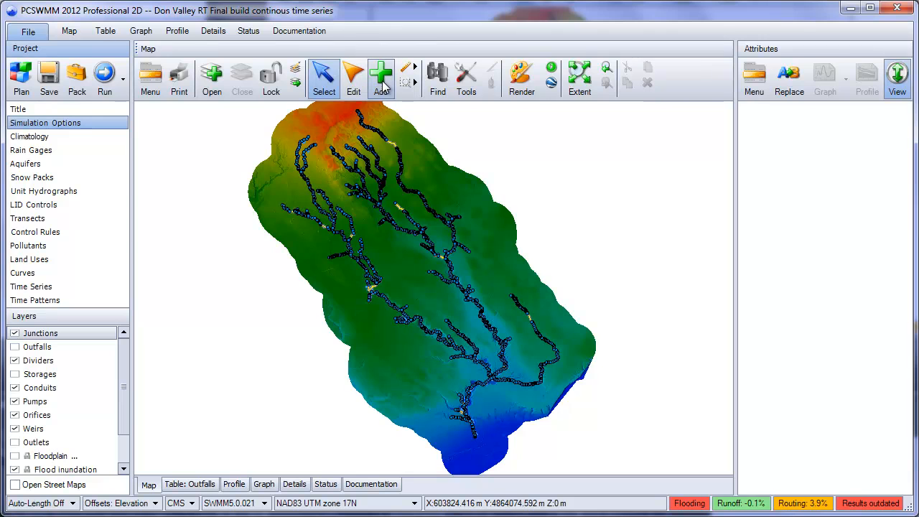
mouse_move(382, 74)
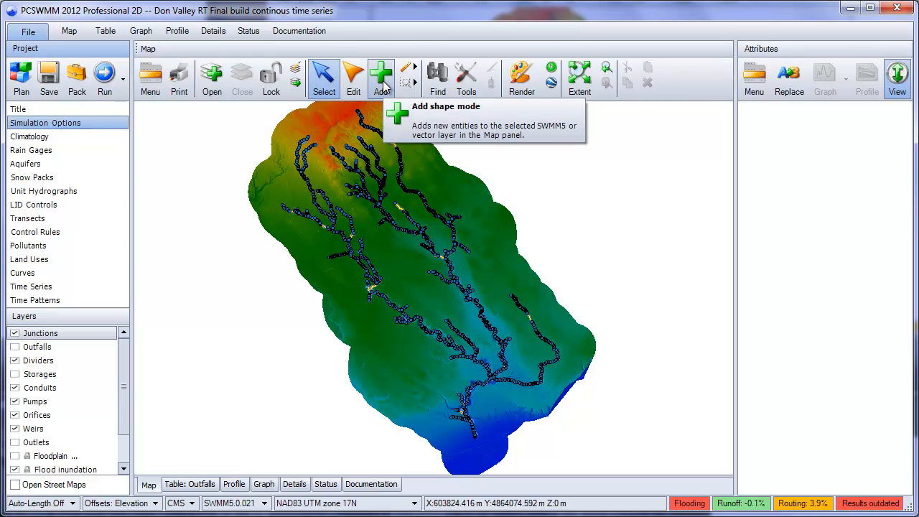
mouse_move(354, 75)
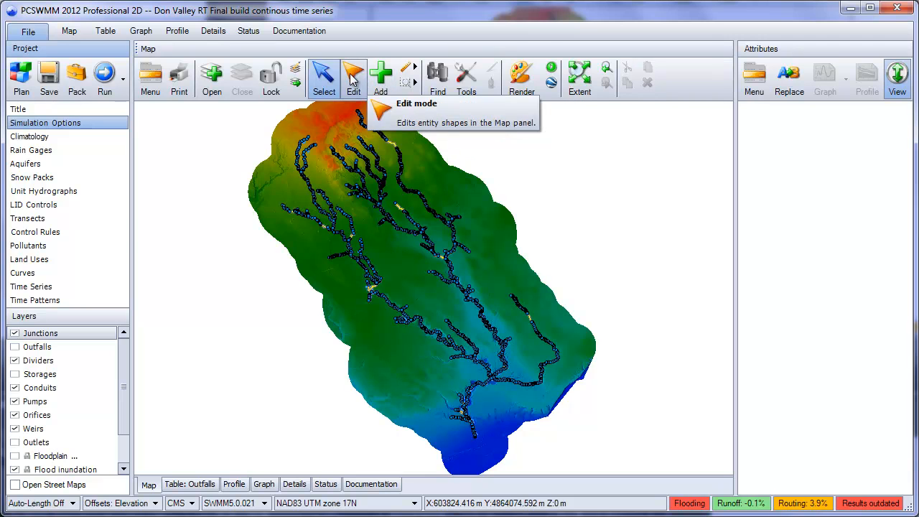
mouse_move(150, 72)
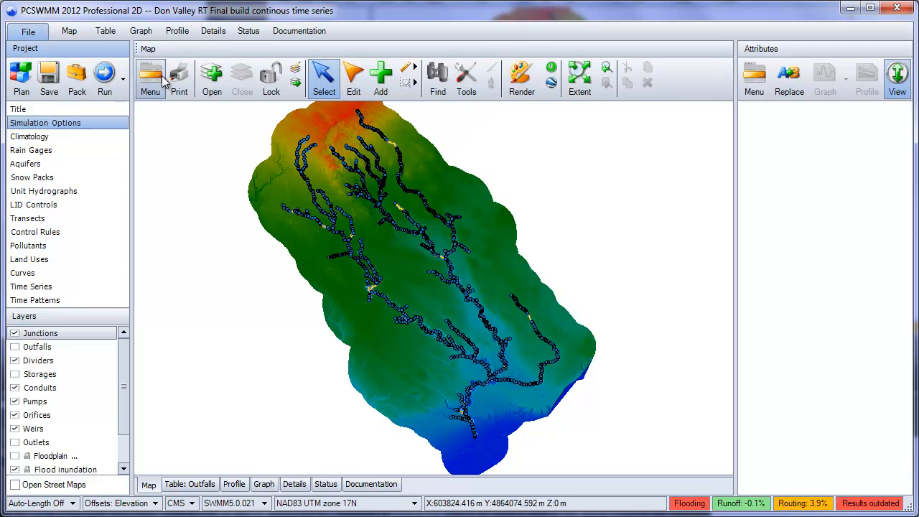
left_click(150, 78)
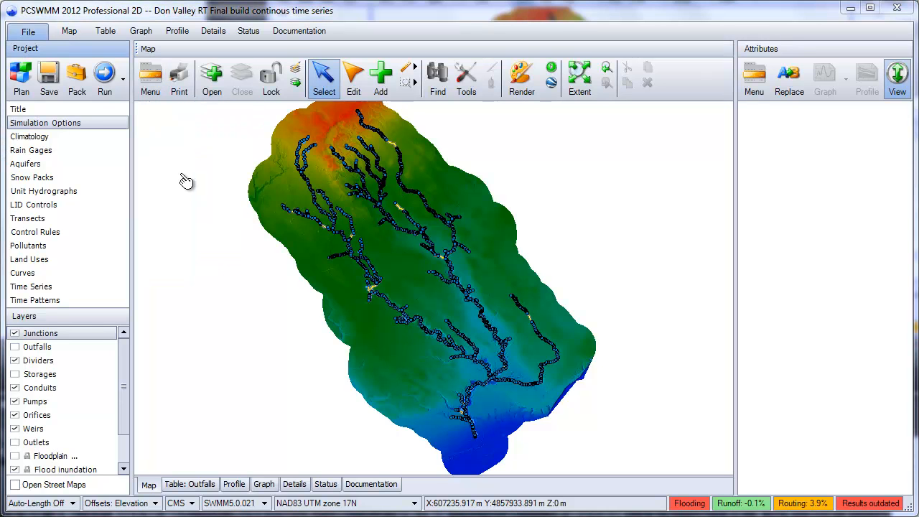
mouse_move(333, 135)
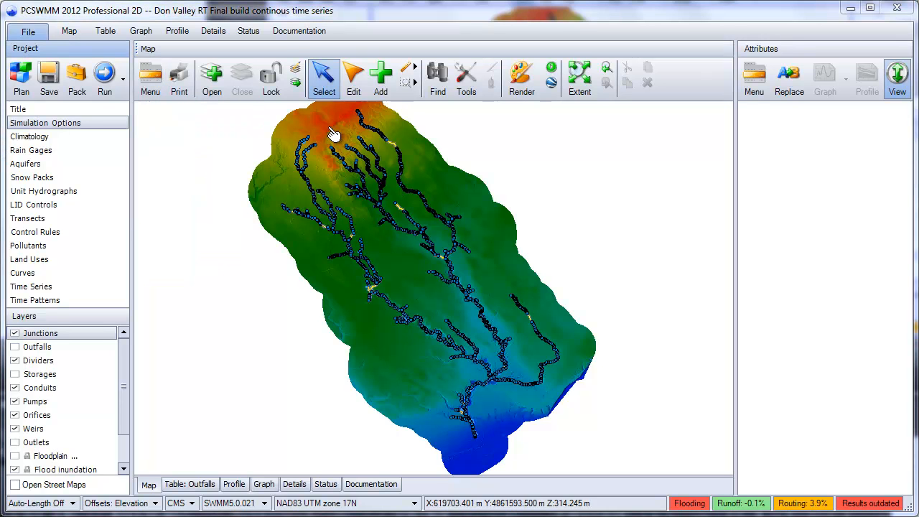
Browse the shape editing operations as a full browser and as a short list.
left_click(353, 78)
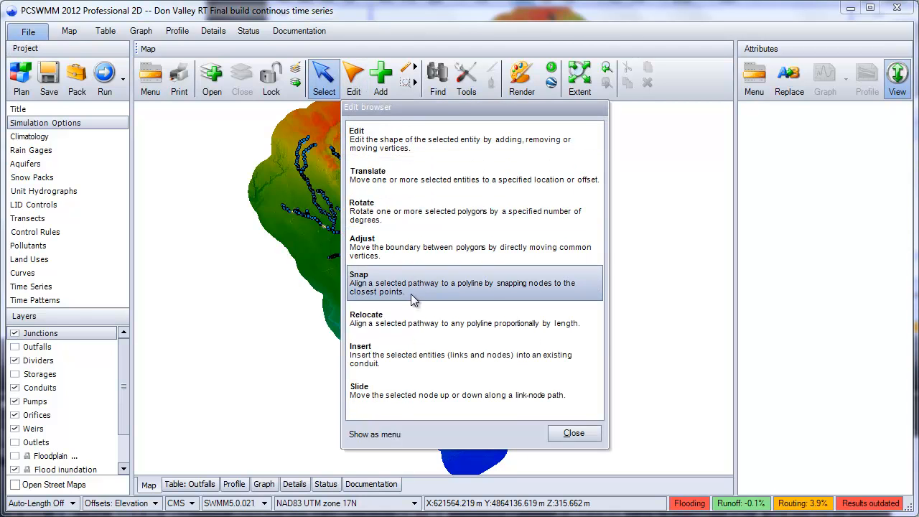
left_click(575, 432)
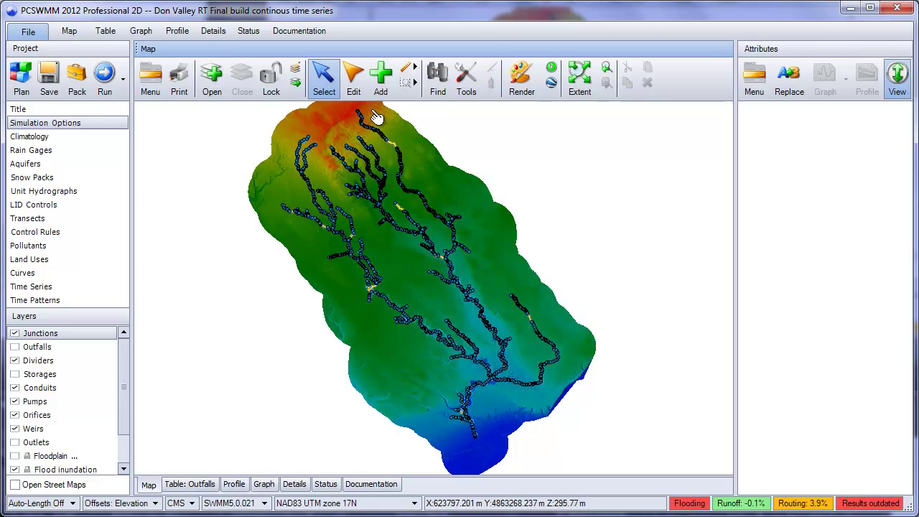
left_click(354, 78)
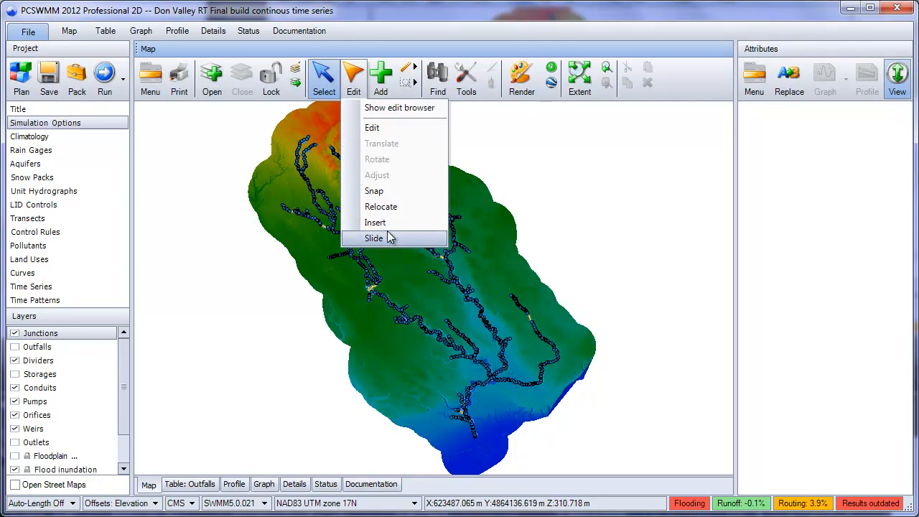
left_click(374, 238)
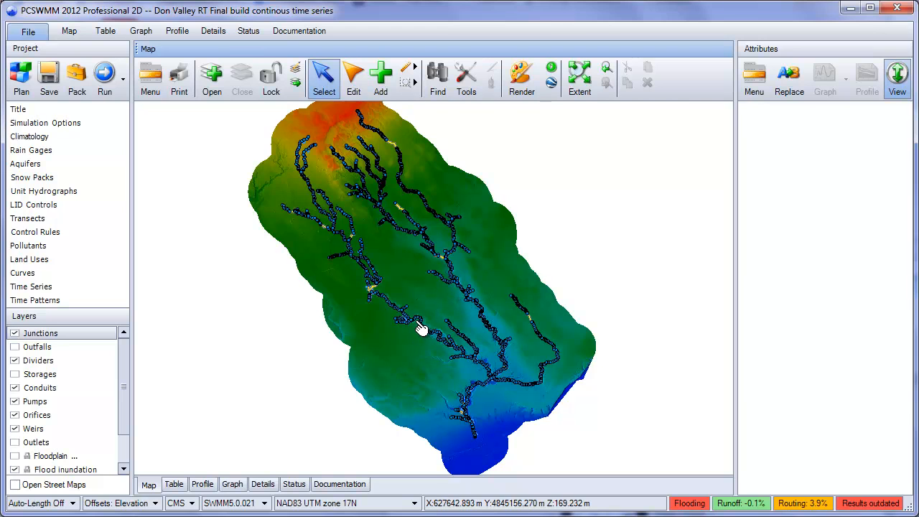
Show junction J11.098's attributes, then the reach's longitudinal profile.
left_click(417, 323)
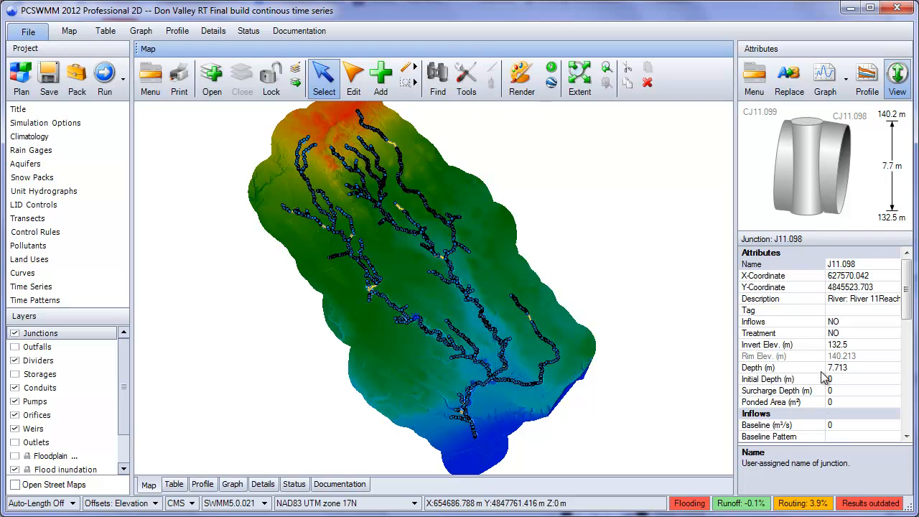
mouse_move(822, 423)
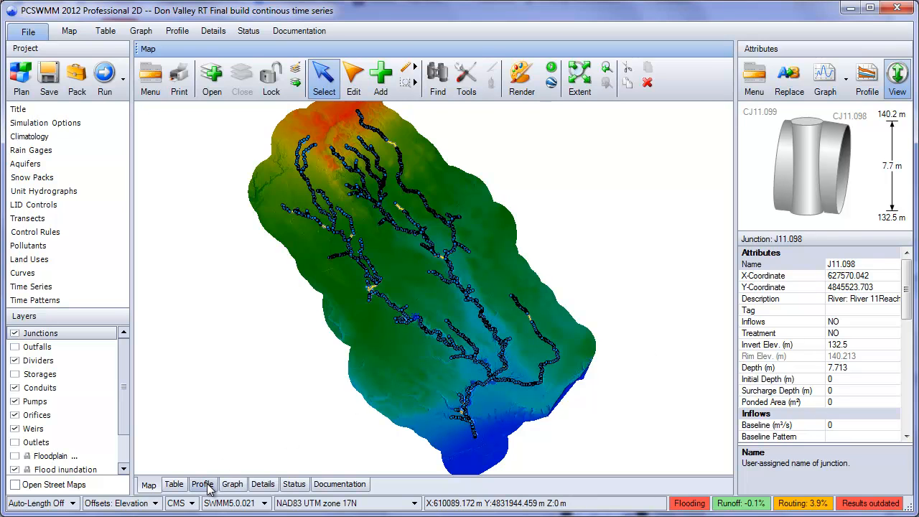
left_click(203, 484)
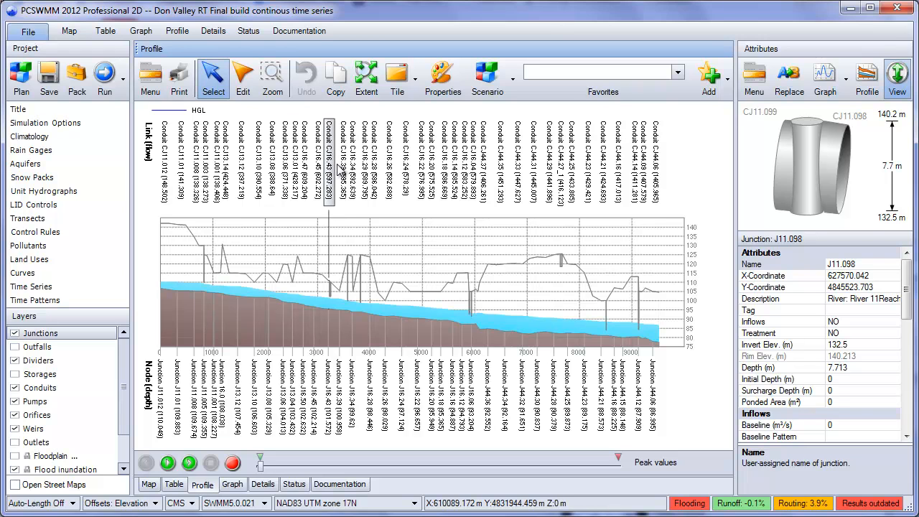
Select conduit CJ16.39 in the profile and graph its flow hydrograph.
left_click(343, 158)
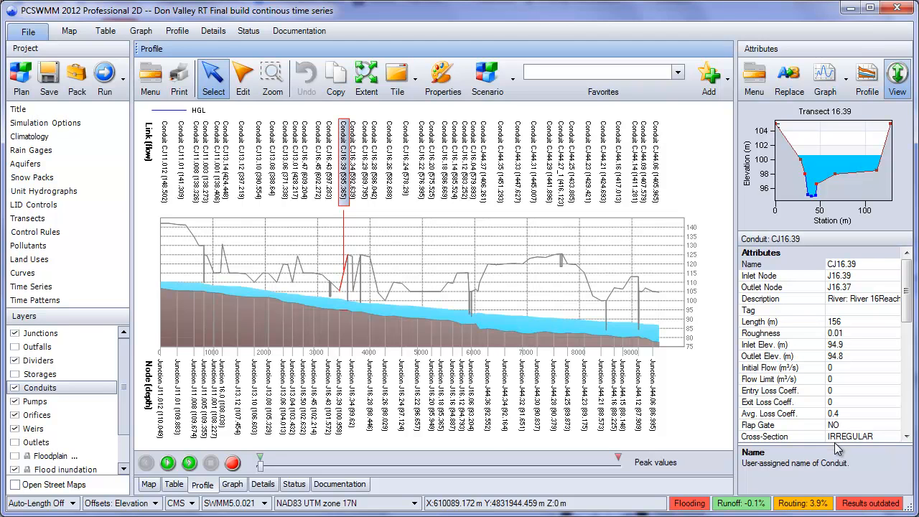
mouse_move(825, 77)
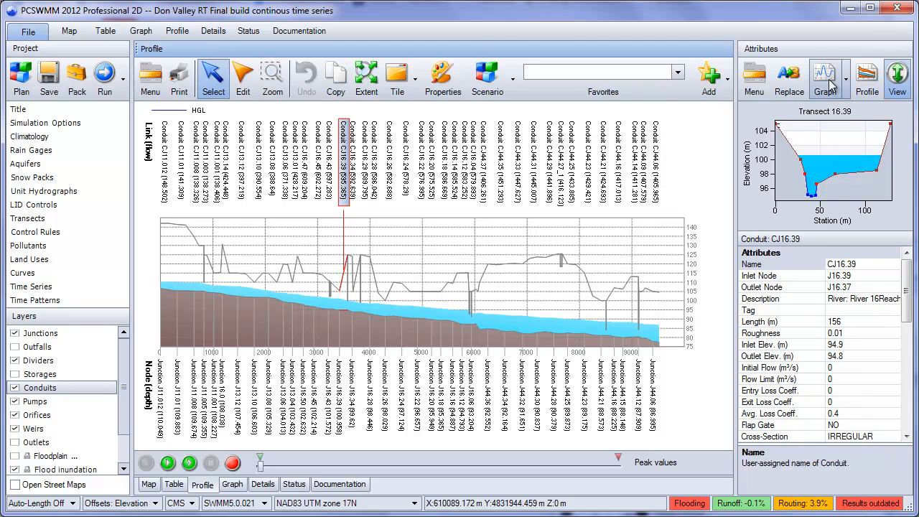
left_click(233, 484)
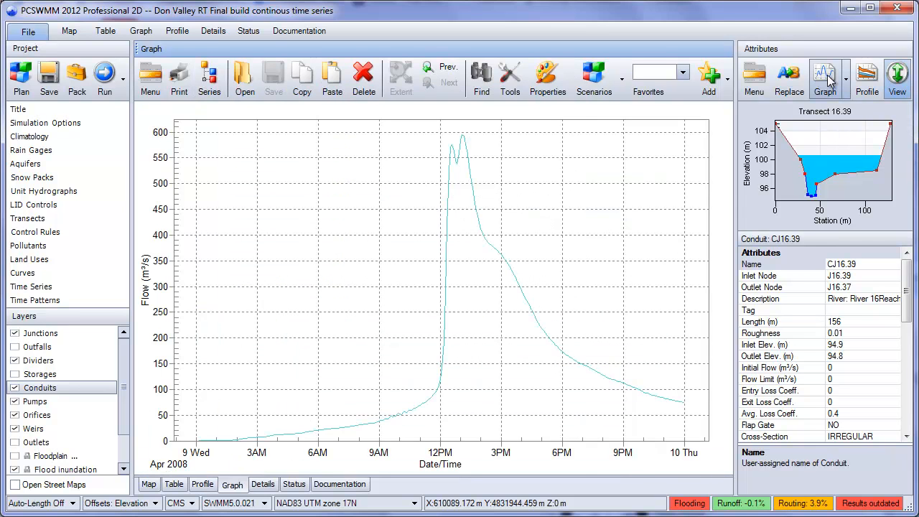
mouse_move(402, 397)
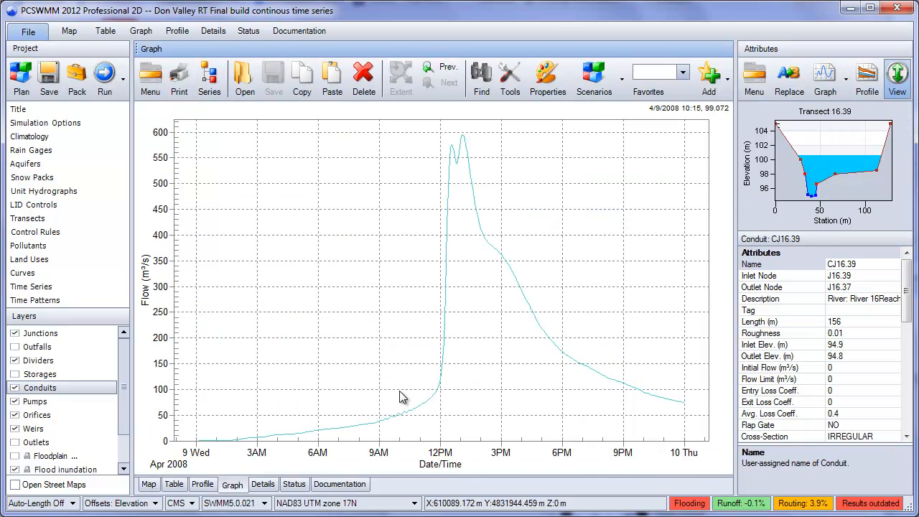
mouse_move(526, 310)
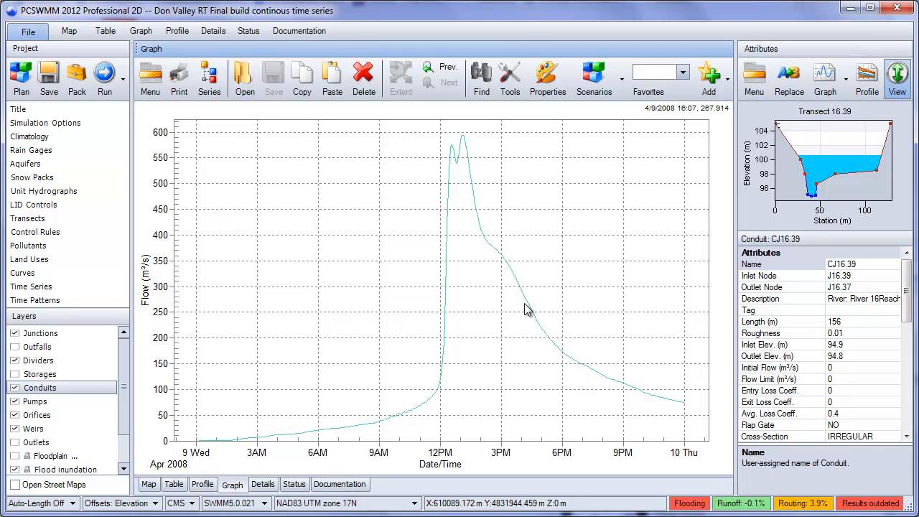
mouse_move(308, 316)
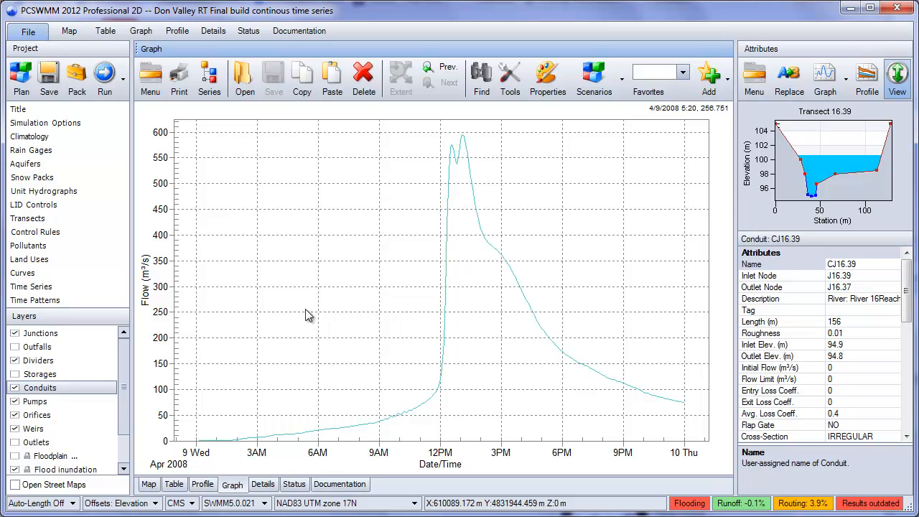
left_click(173, 484)
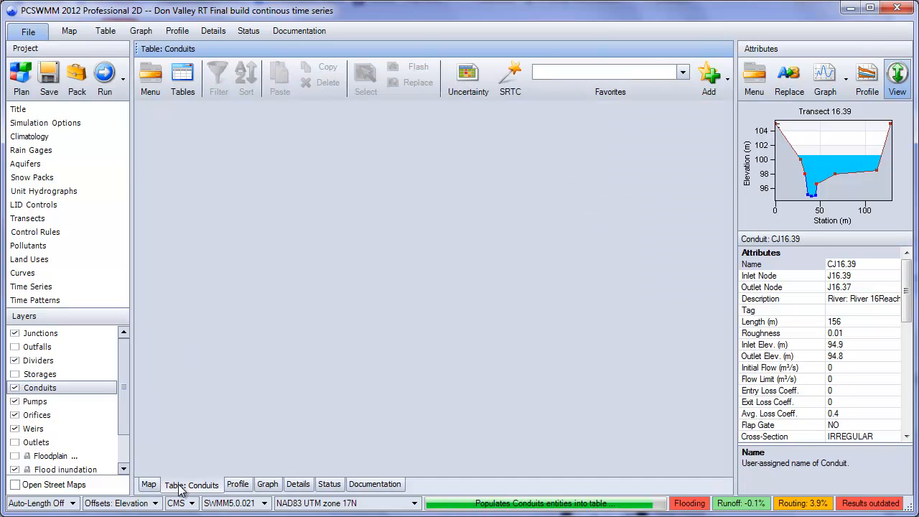
Dock the Conduits table below the graph and the map beside it.
left_click(193, 484)
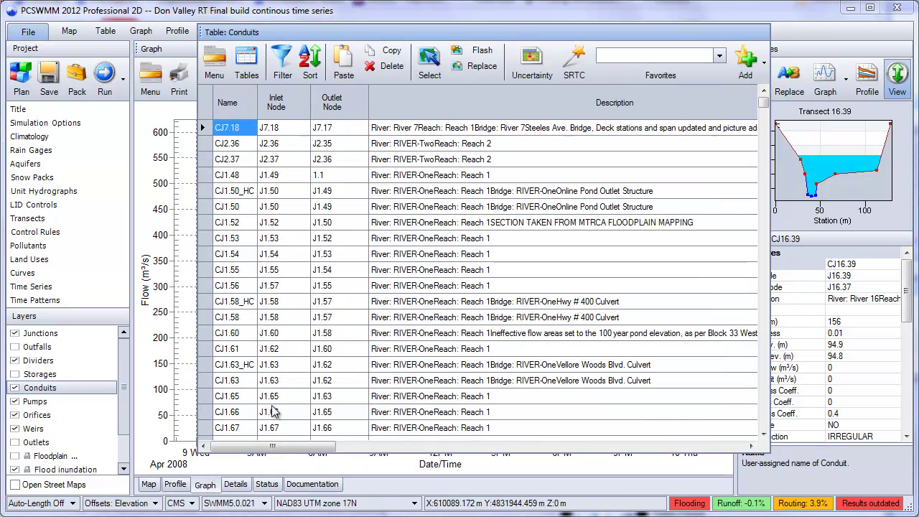
mouse_move(491, 40)
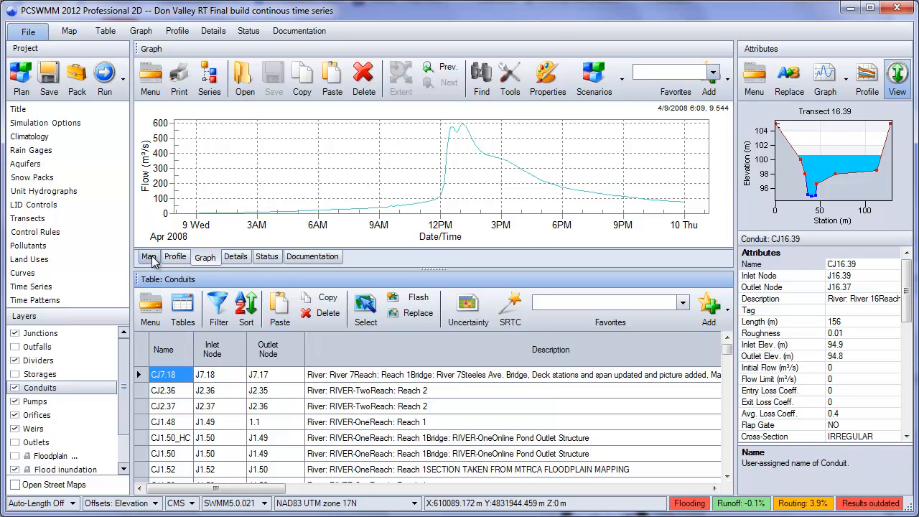
left_click(150, 255)
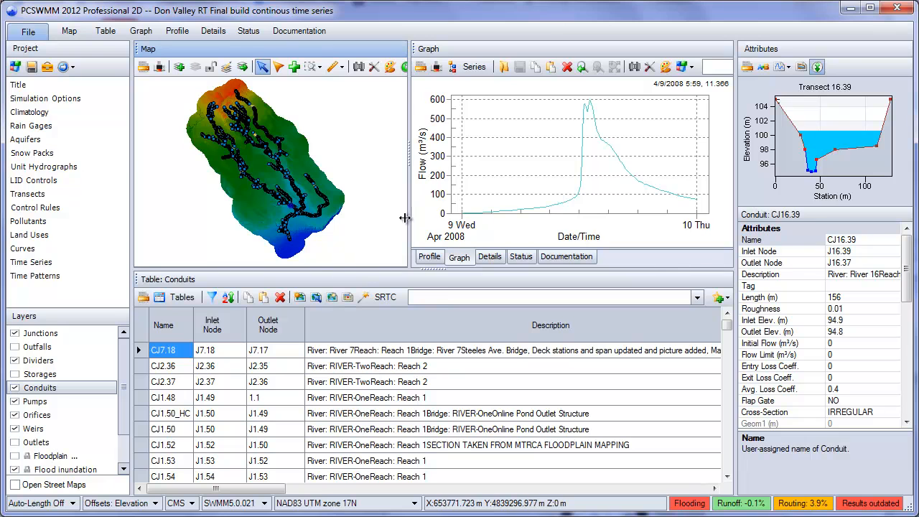
mouse_move(446, 300)
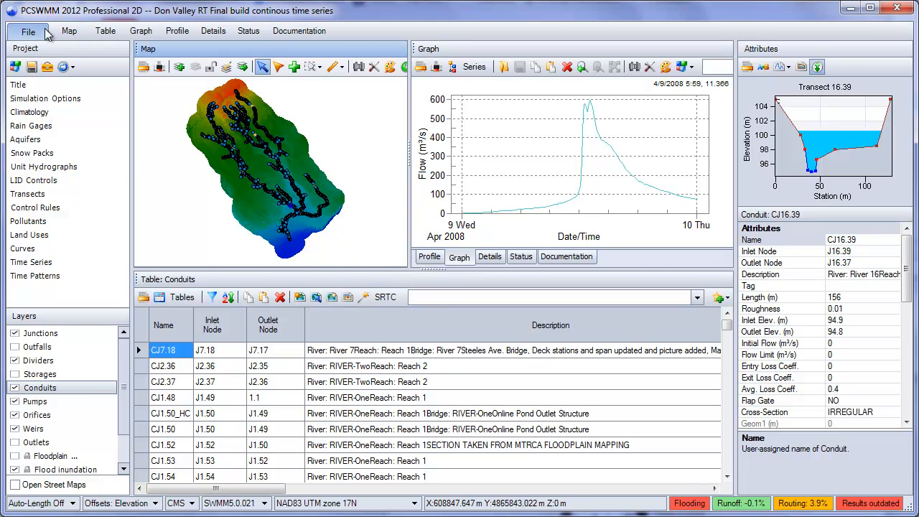
Show the File backstage's Layout page with themes and user layouts.
left_click(29, 32)
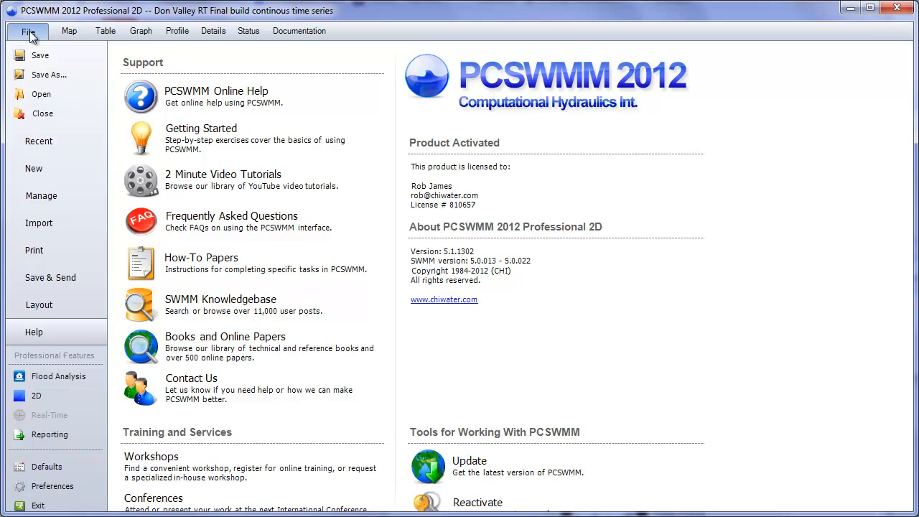
left_click(38, 305)
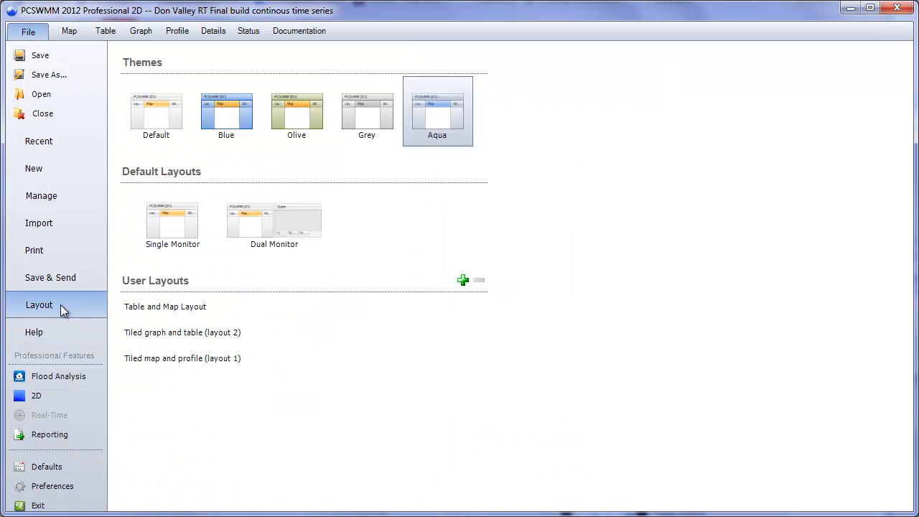
mouse_move(462, 281)
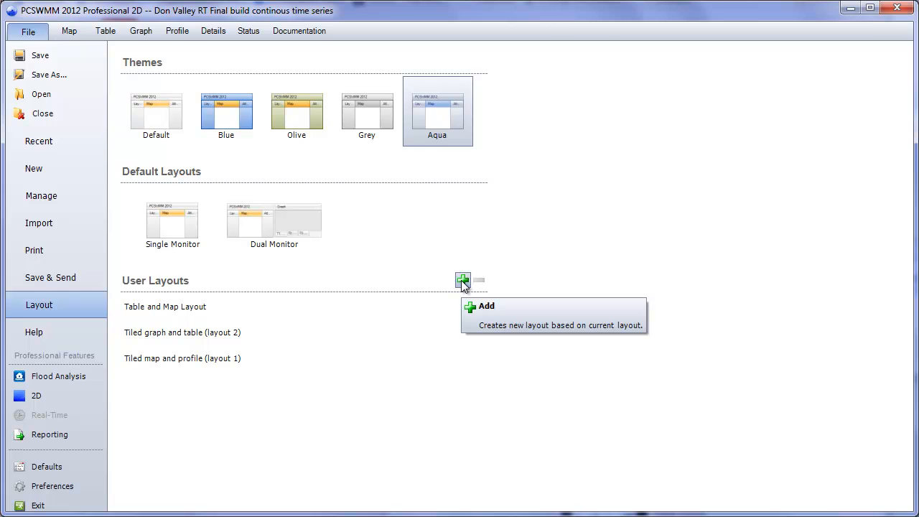
mouse_move(440, 227)
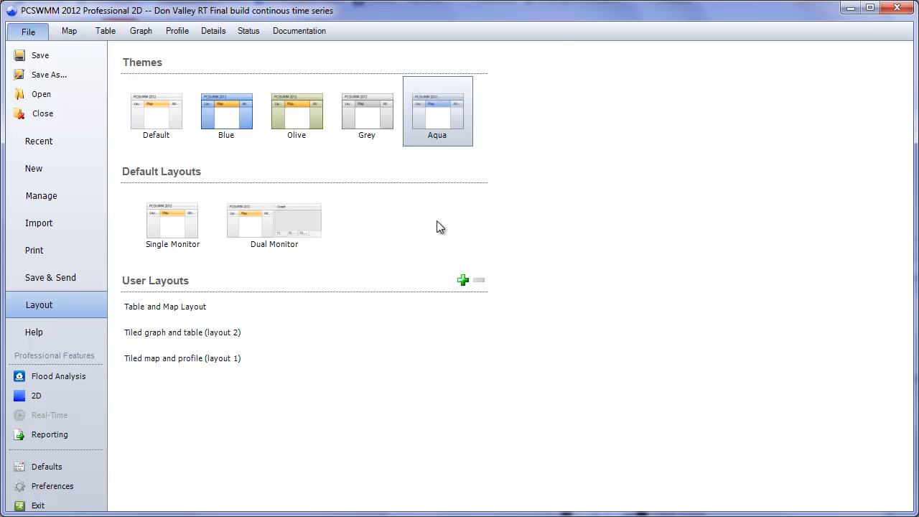
mouse_move(144, 156)
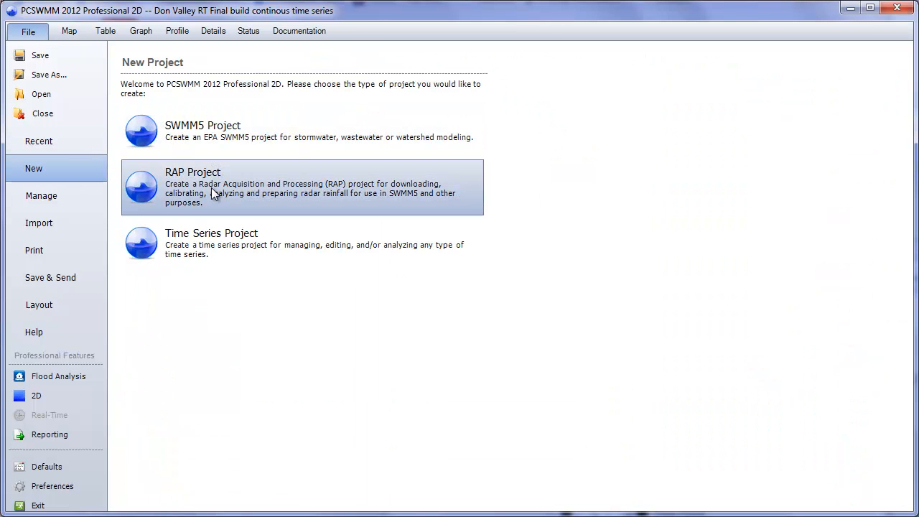
Browse the Manage project browser, then the Import data sources page.
left_click(40, 196)
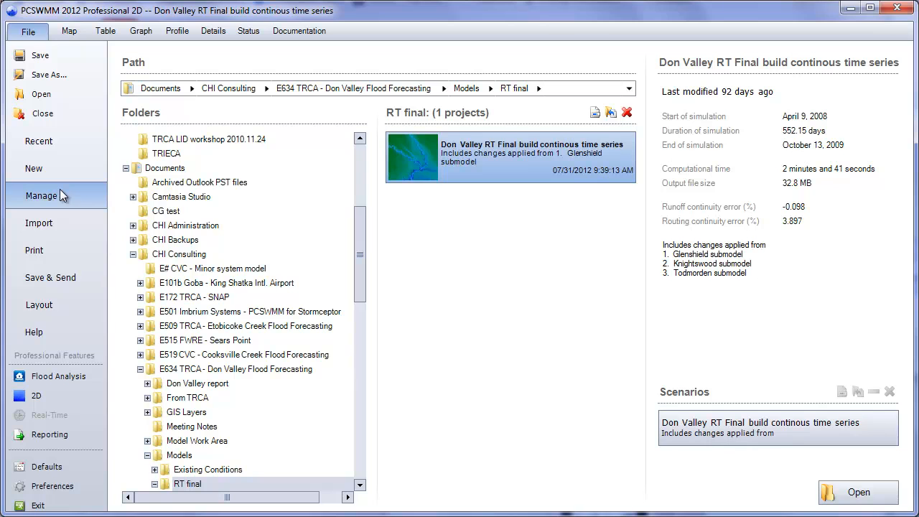
mouse_move(72, 197)
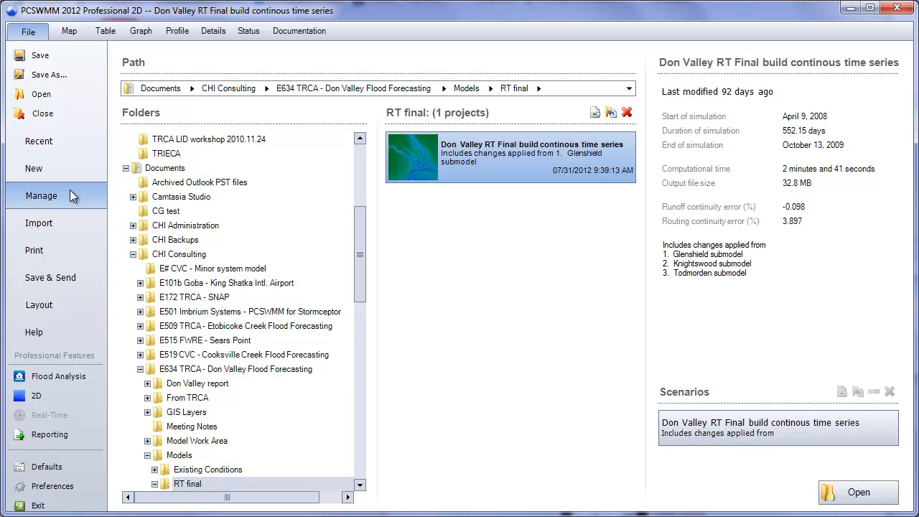
left_click(39, 223)
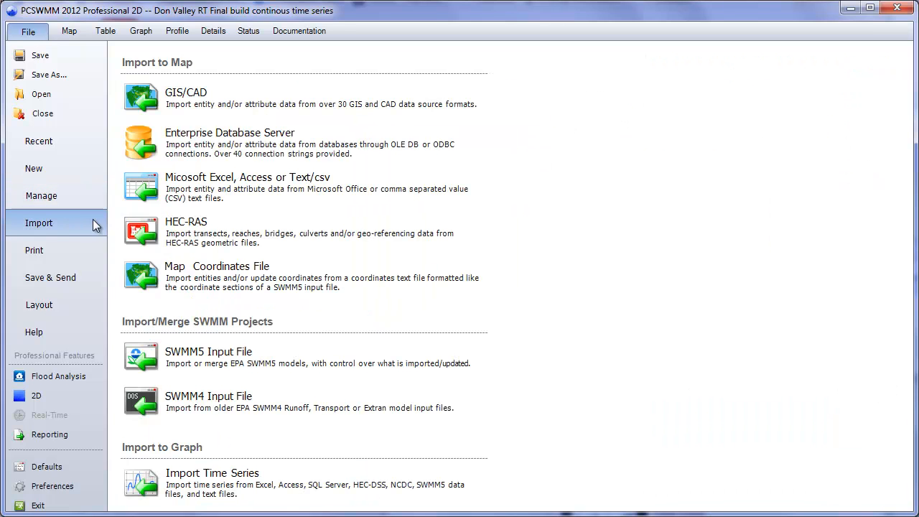
mouse_move(244, 98)
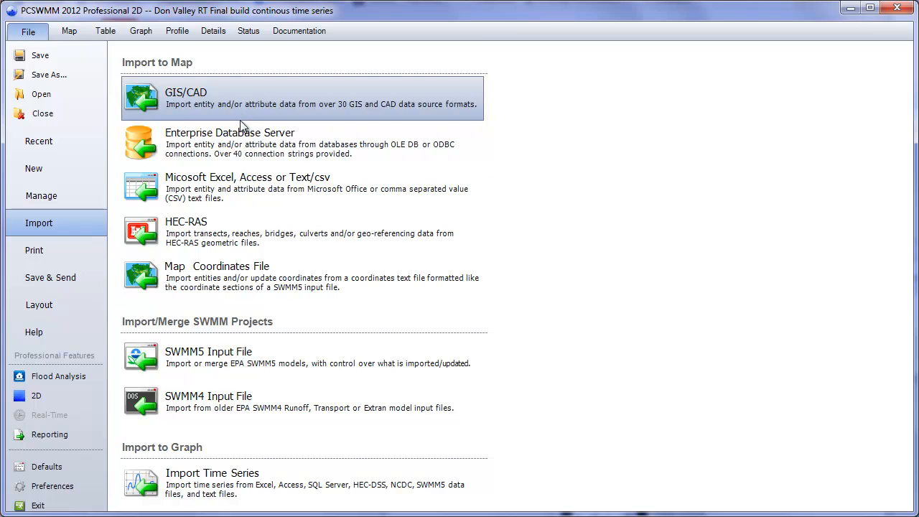
mouse_move(237, 368)
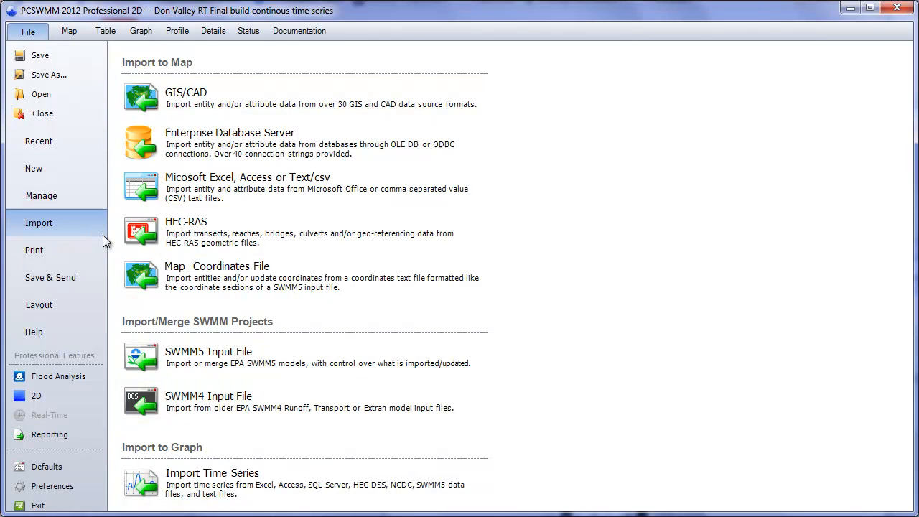
View the Print choices, then the Save & Send packaging and export page.
left_click(34, 250)
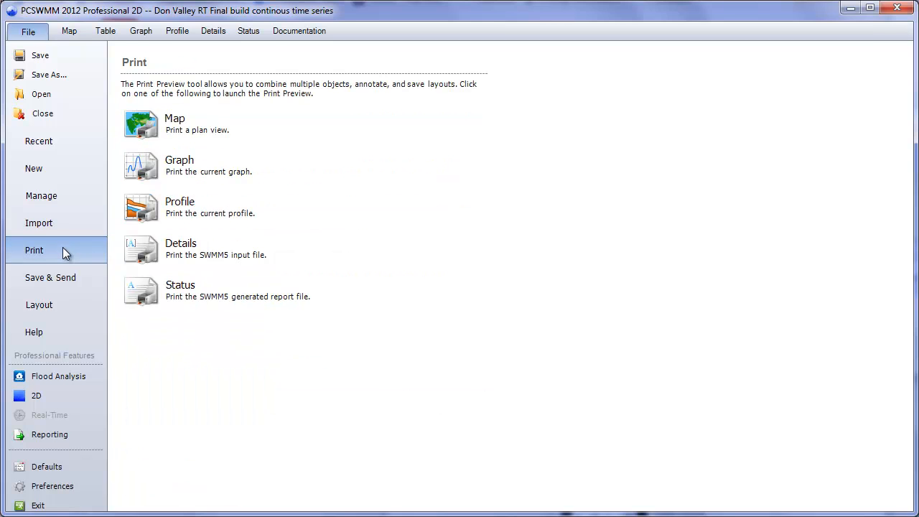
mouse_move(65, 279)
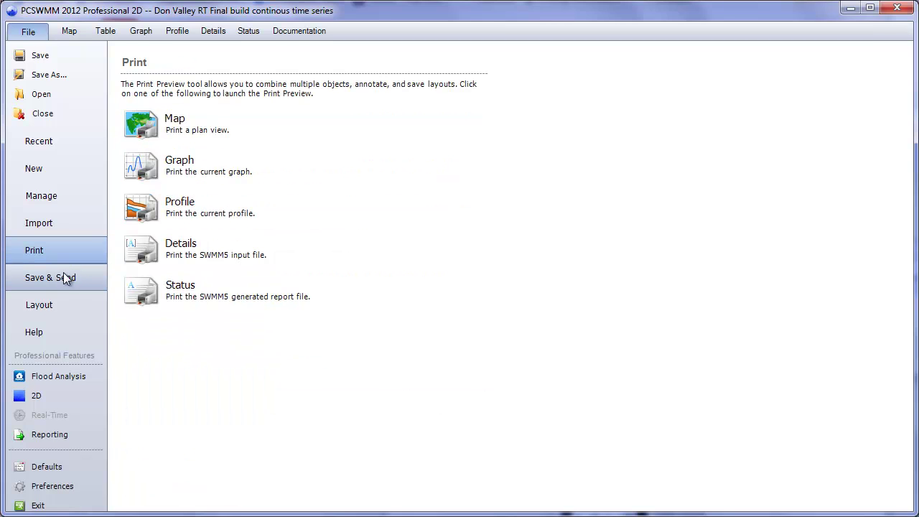
left_click(49, 277)
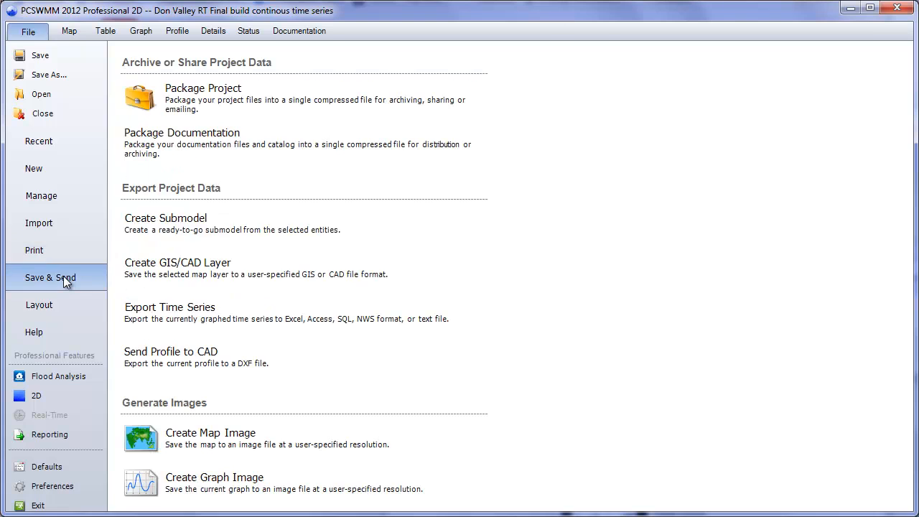
mouse_move(233, 103)
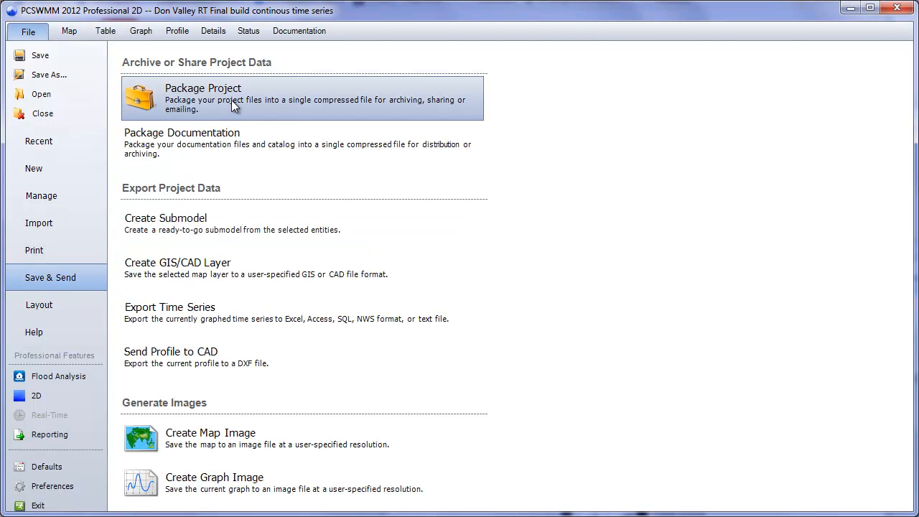
mouse_move(215, 262)
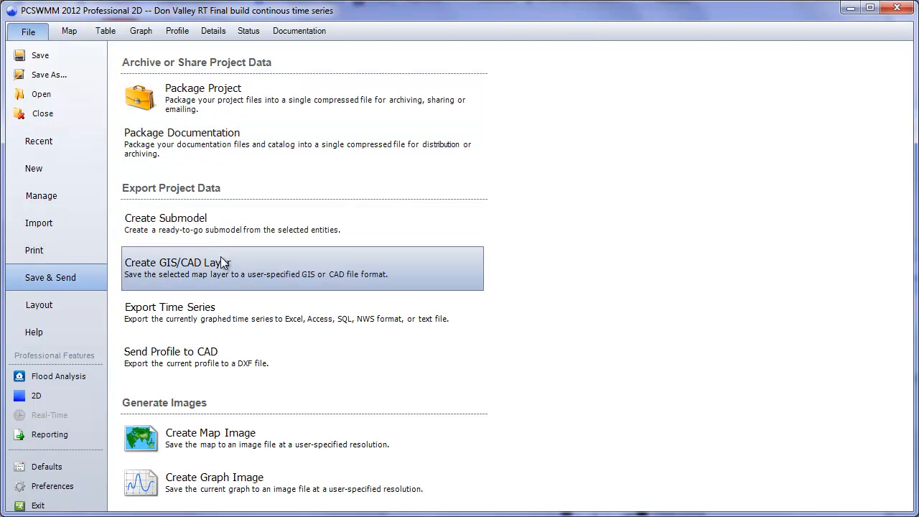
mouse_move(81, 316)
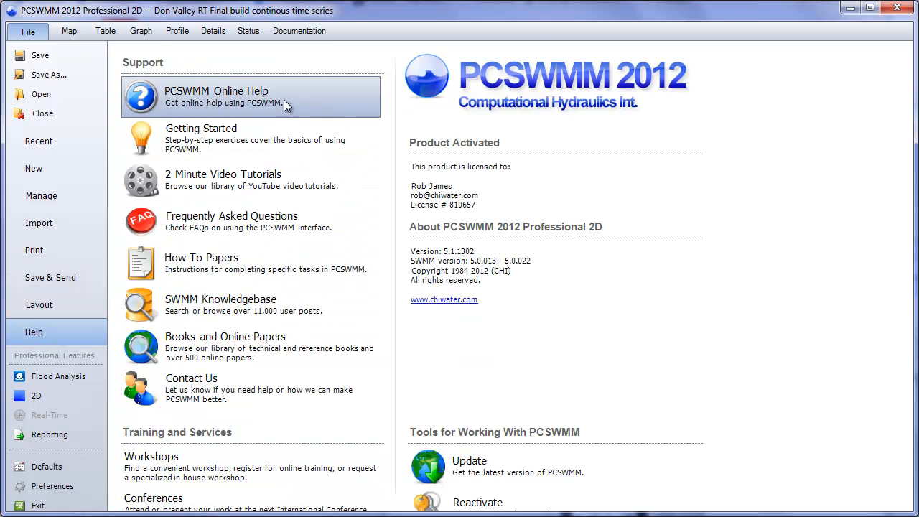
mouse_move(293, 305)
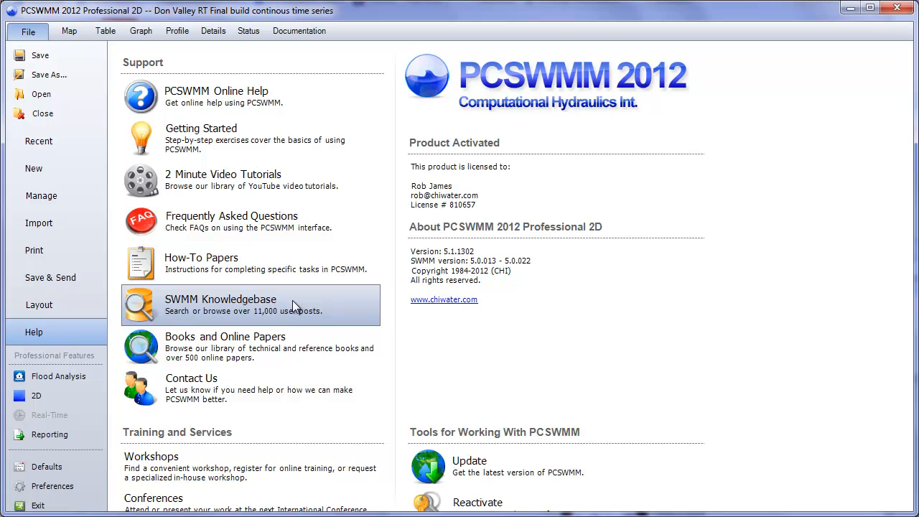
mouse_move(140, 388)
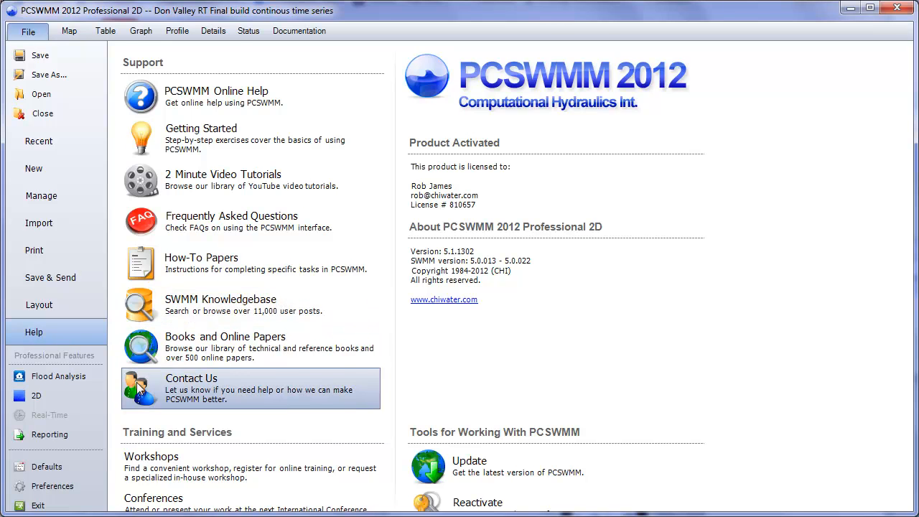